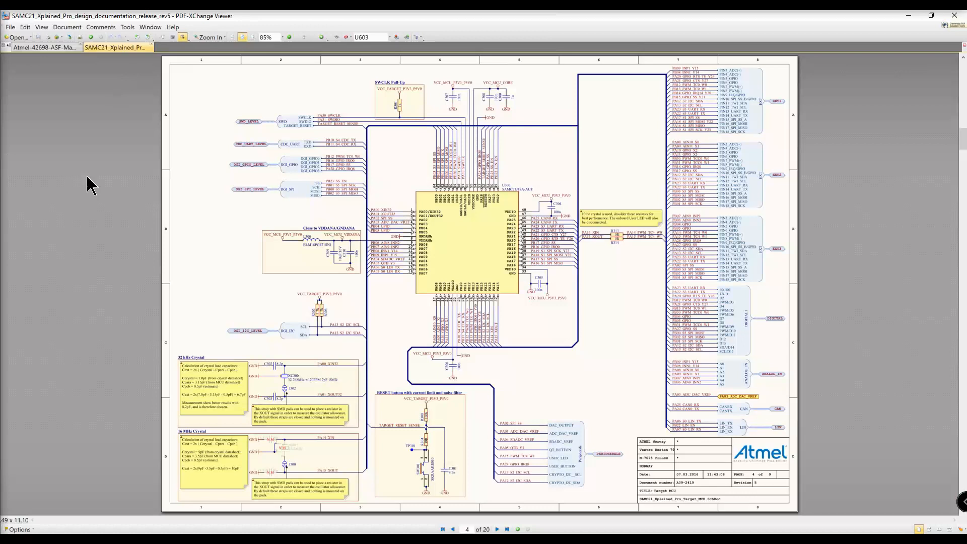
mouse_move(266, 456)
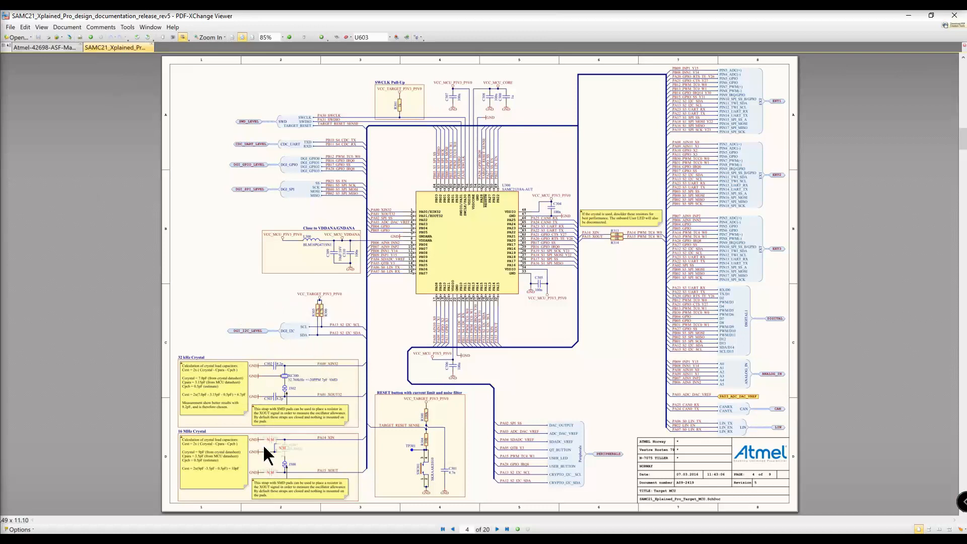
mouse_move(213, 348)
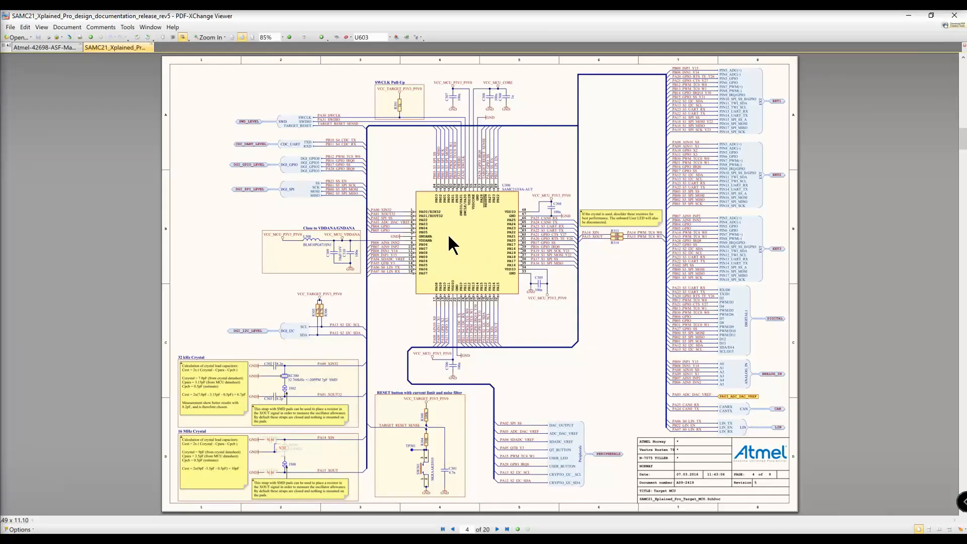
mouse_move(471, 250)
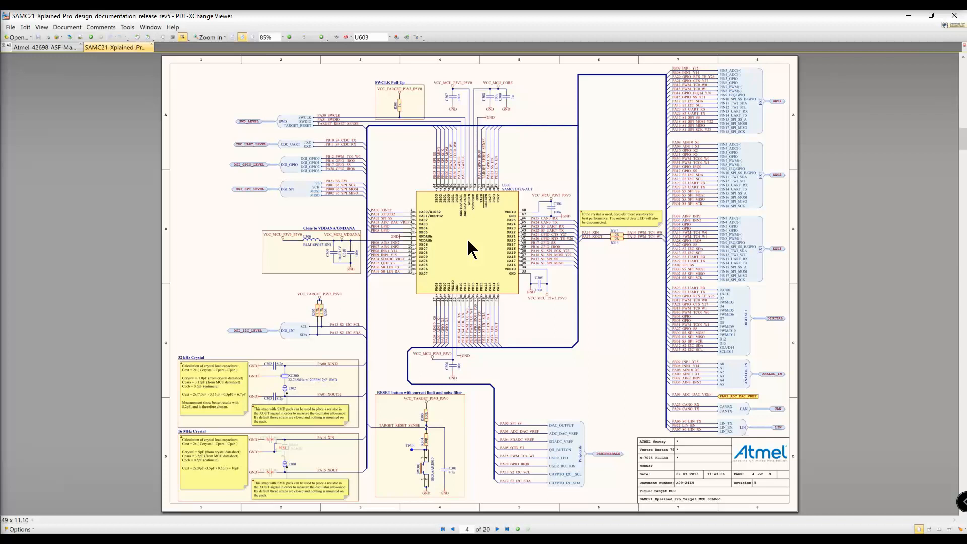
mouse_move(253, 393)
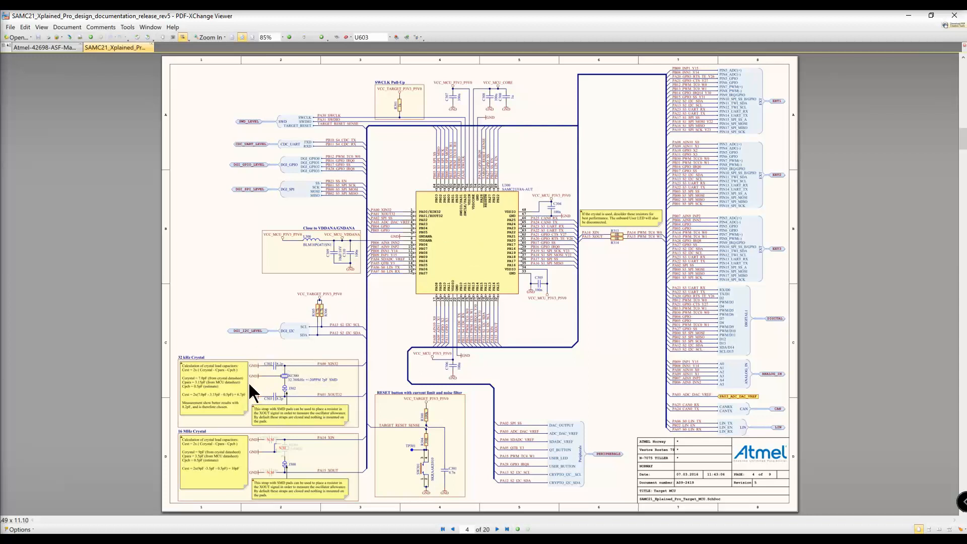
mouse_move(271, 474)
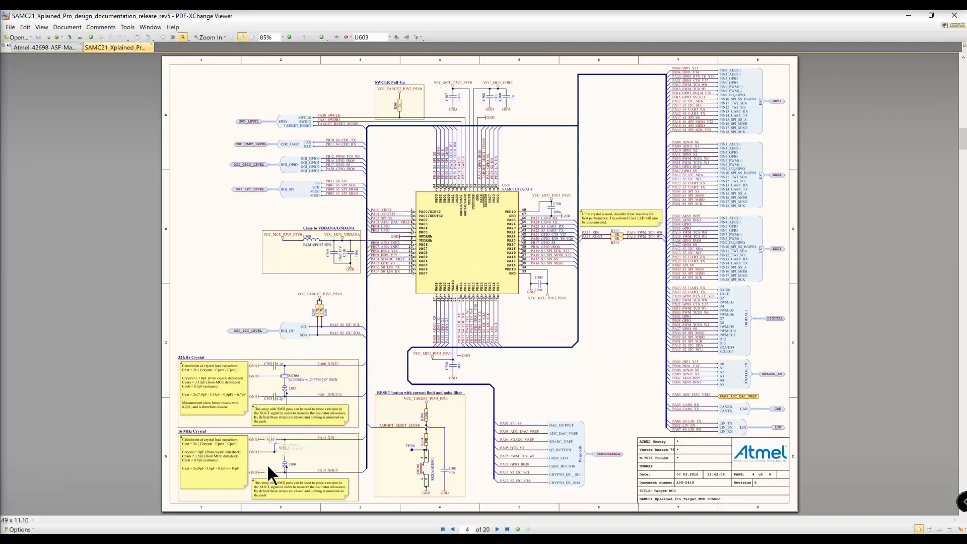
mouse_move(228, 293)
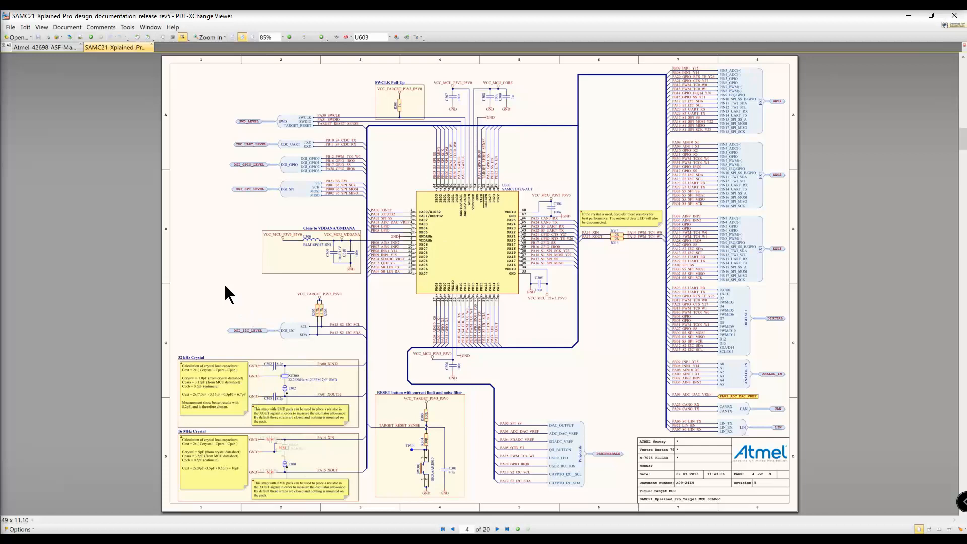
mouse_move(221, 292)
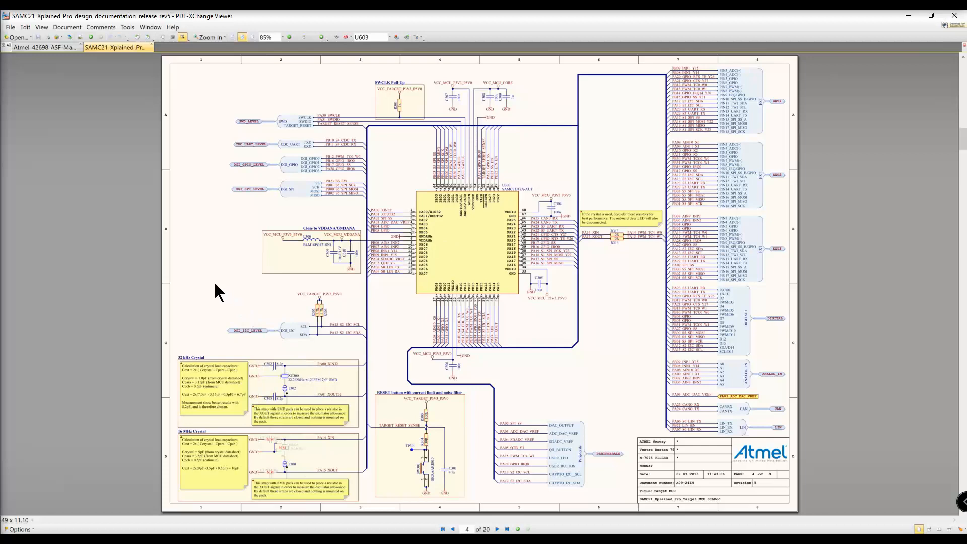
- Advance from page 4's MCU crystal circuits to page 5, the embedded debugger sheet
left_click(507, 528)
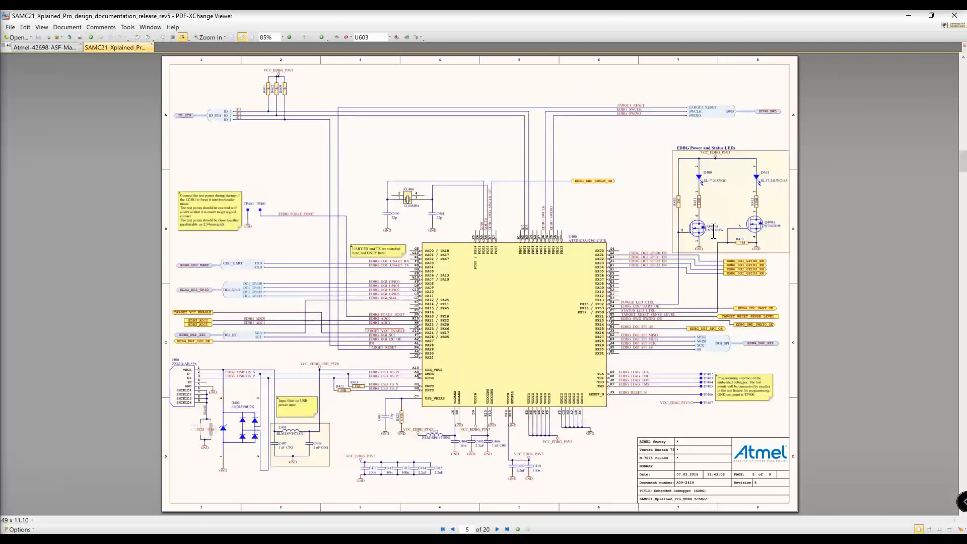
mouse_move(704, 179)
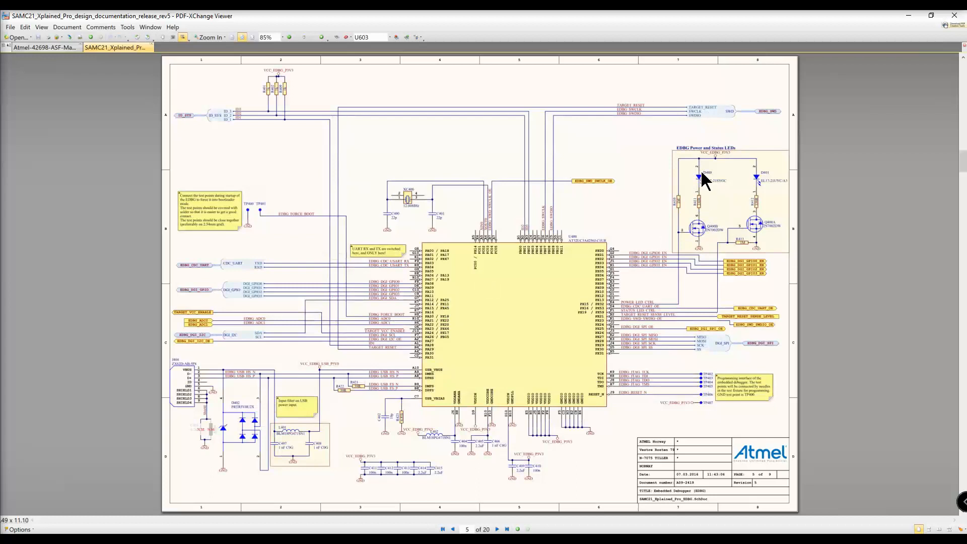
mouse_move(654, 233)
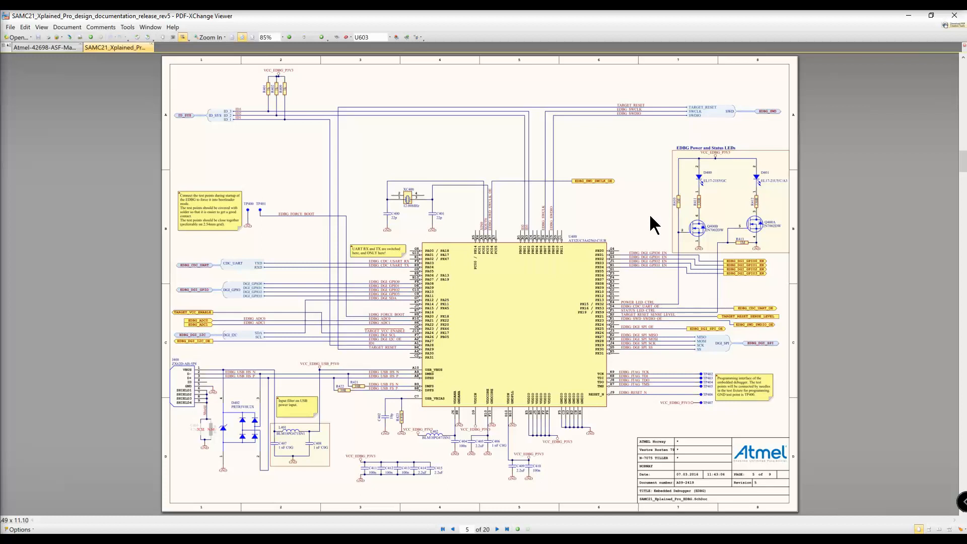
mouse_move(696, 241)
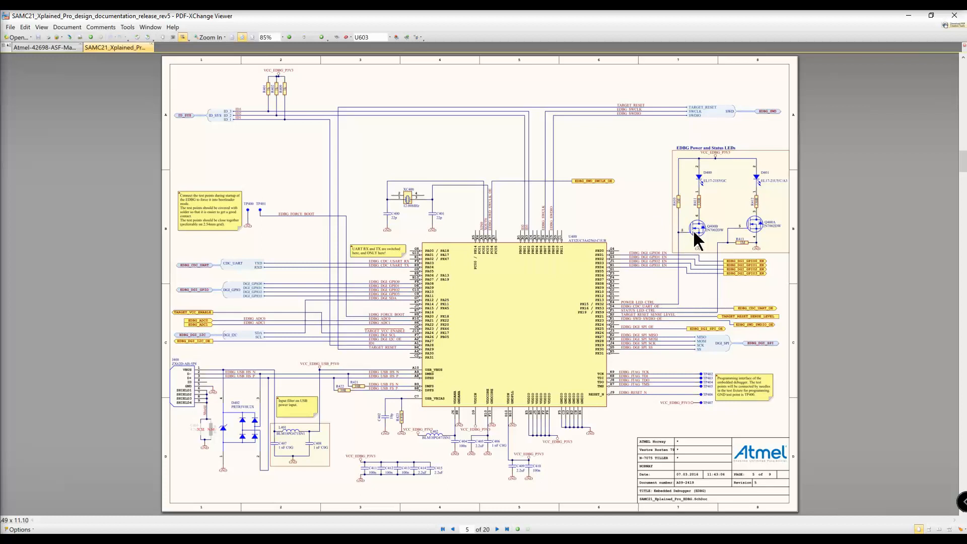
mouse_move(702, 242)
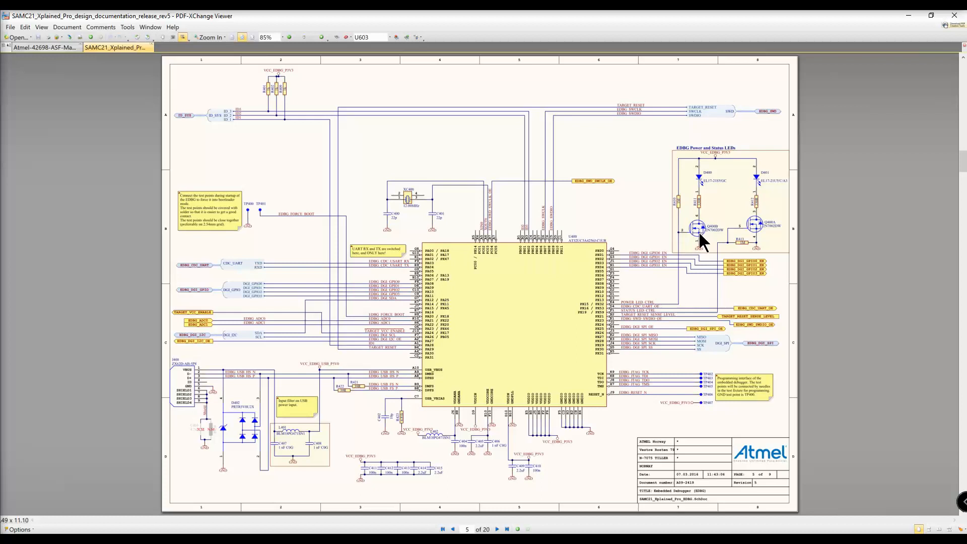
mouse_move(698, 175)
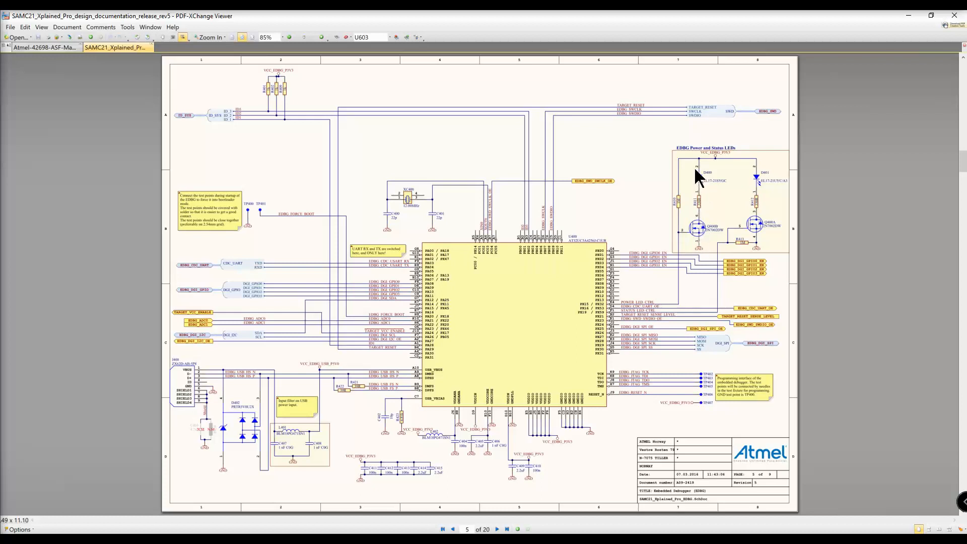
mouse_move(693, 185)
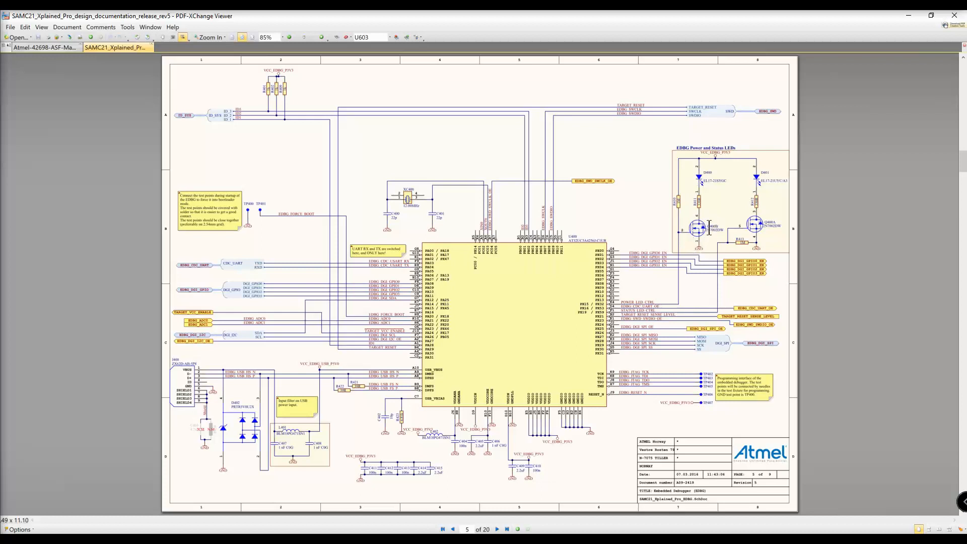
mouse_move(691, 186)
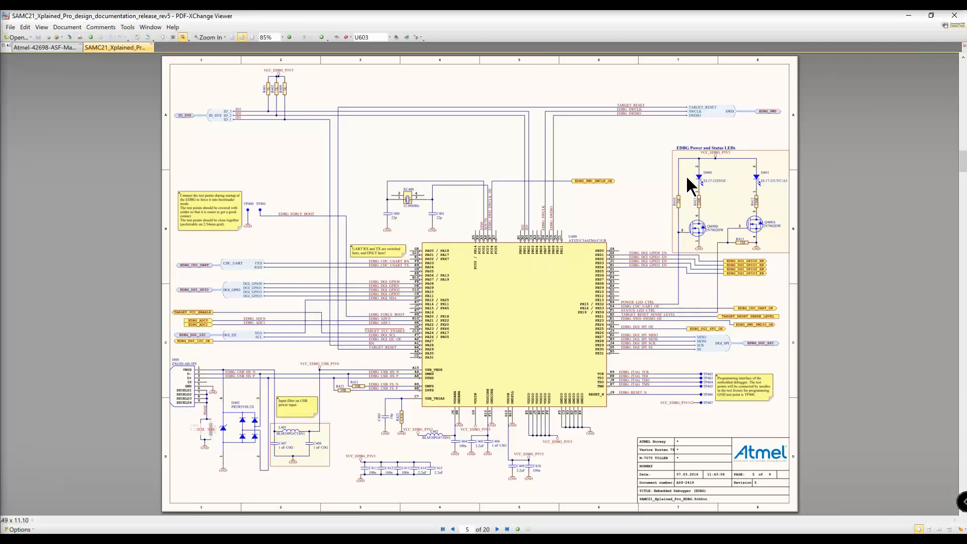
mouse_move(96, 221)
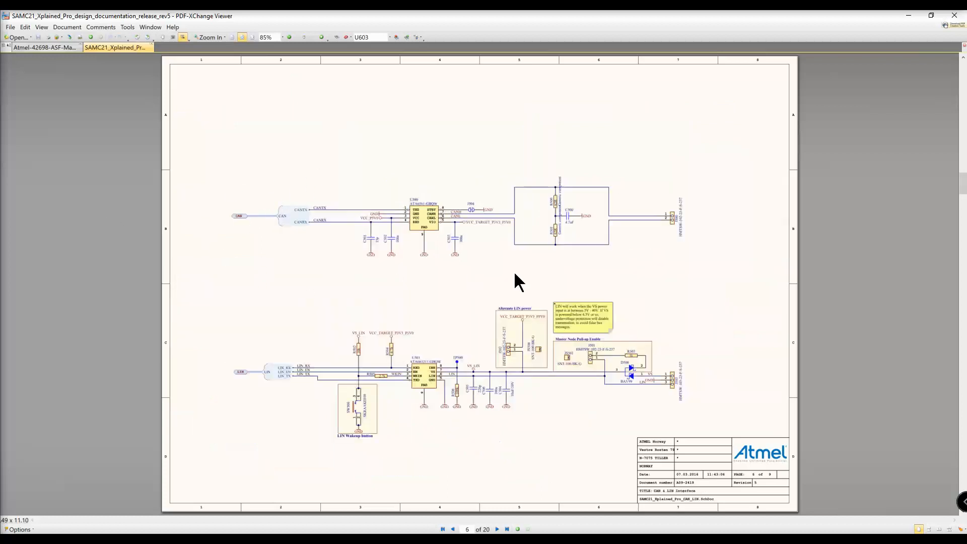
mouse_move(432, 207)
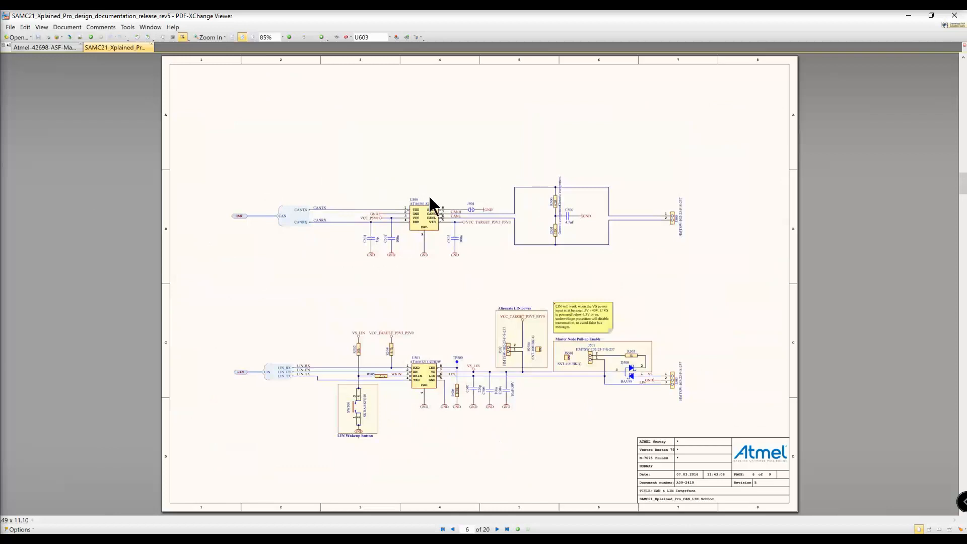
mouse_move(432, 204)
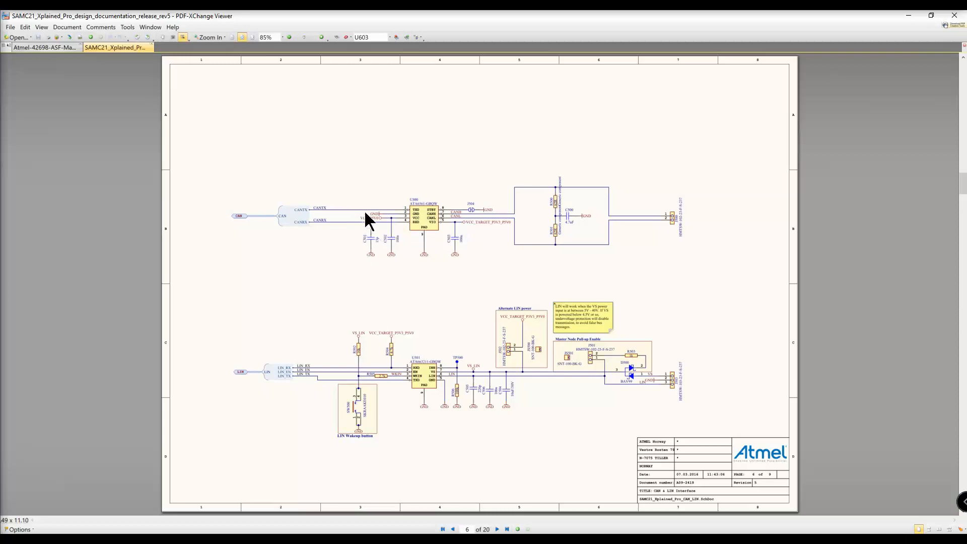
mouse_move(358, 220)
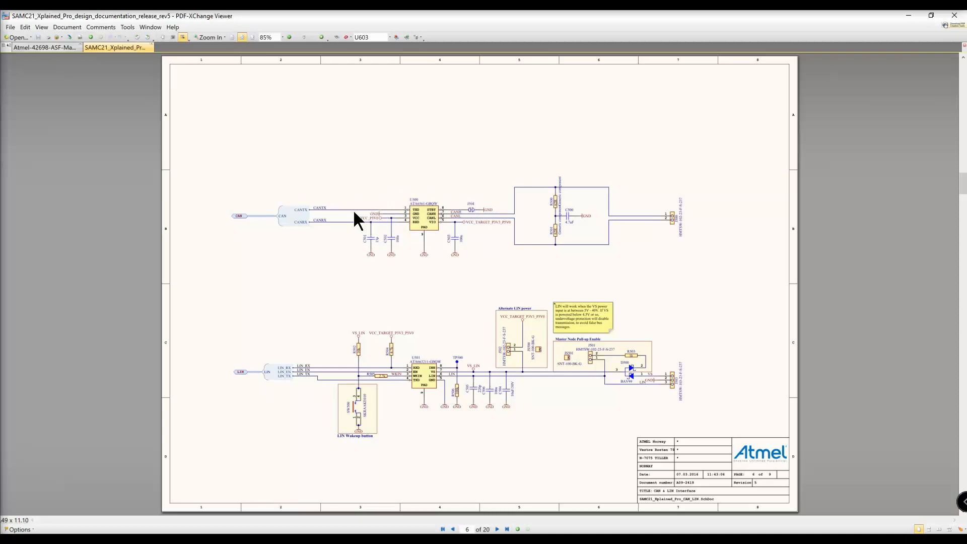
mouse_move(456, 216)
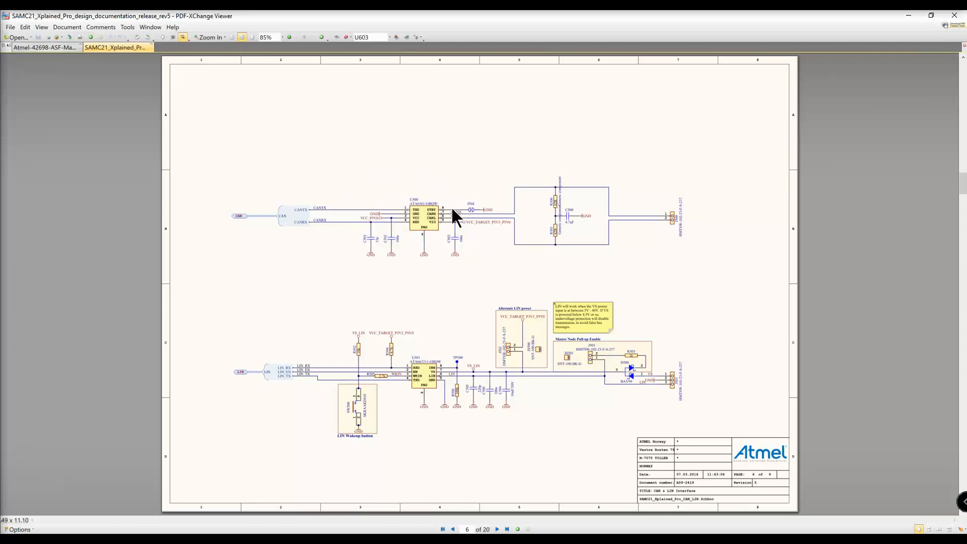
mouse_move(558, 221)
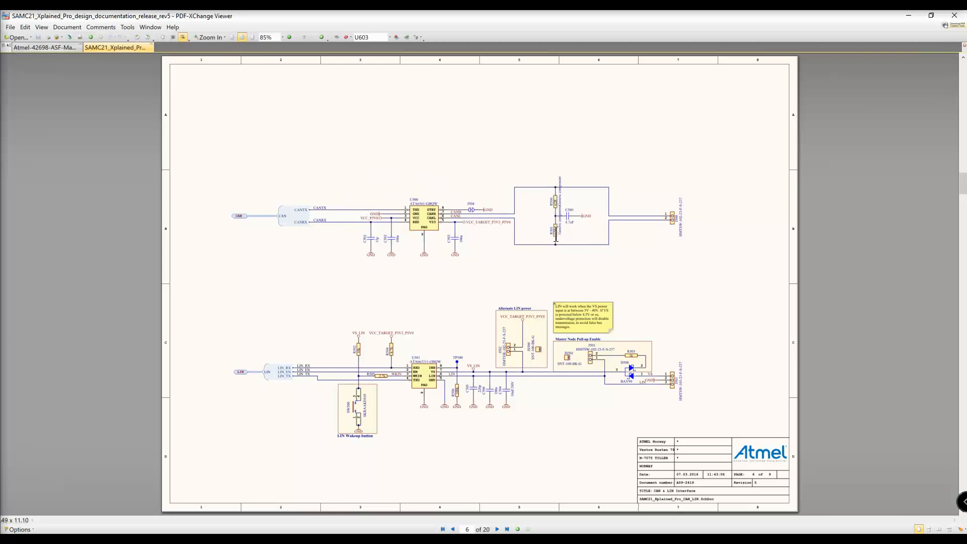
mouse_move(549, 194)
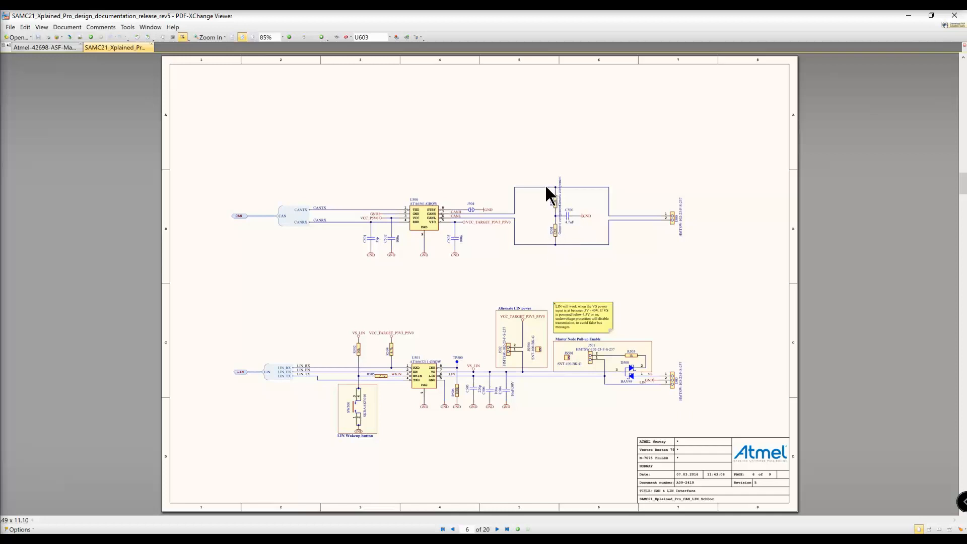
mouse_move(602, 194)
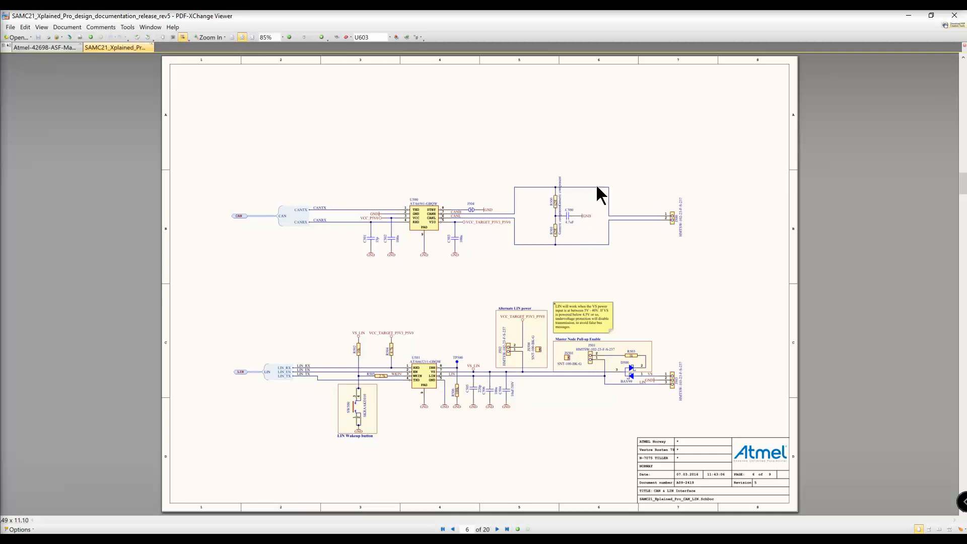
mouse_move(632, 194)
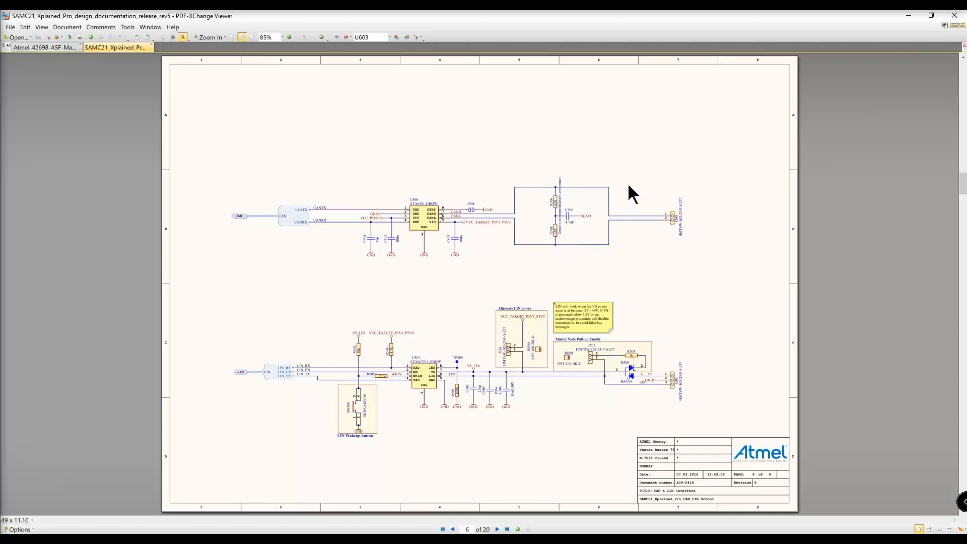
mouse_move(617, 223)
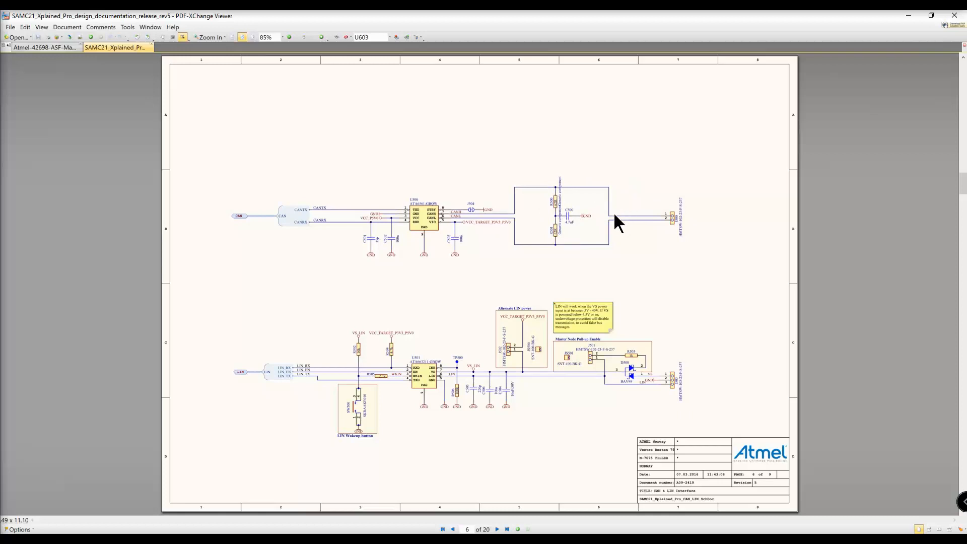
mouse_move(436, 221)
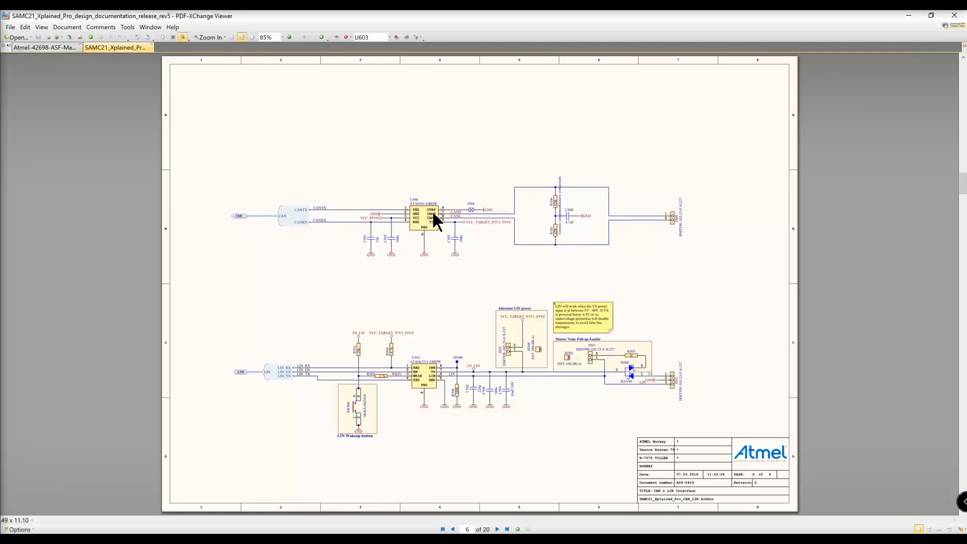
mouse_move(696, 224)
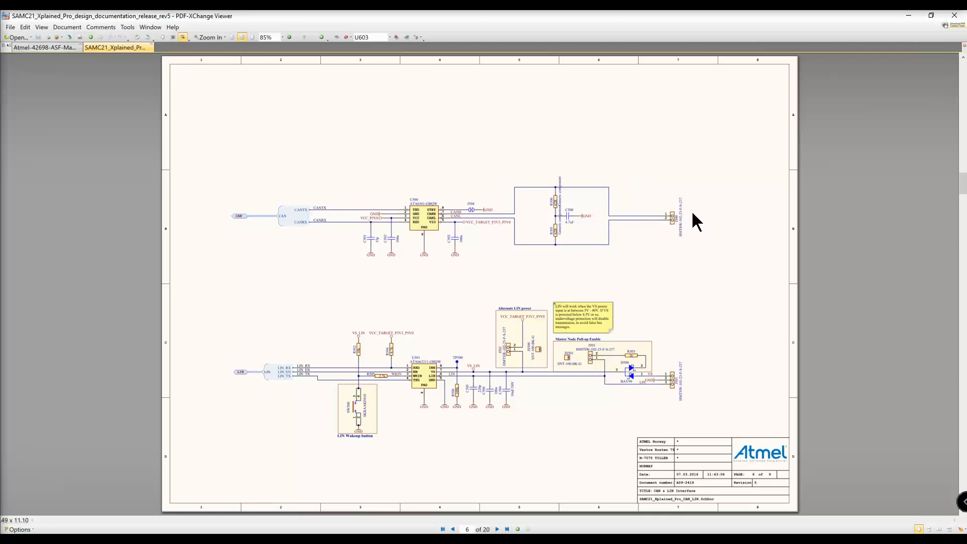
mouse_move(353, 153)
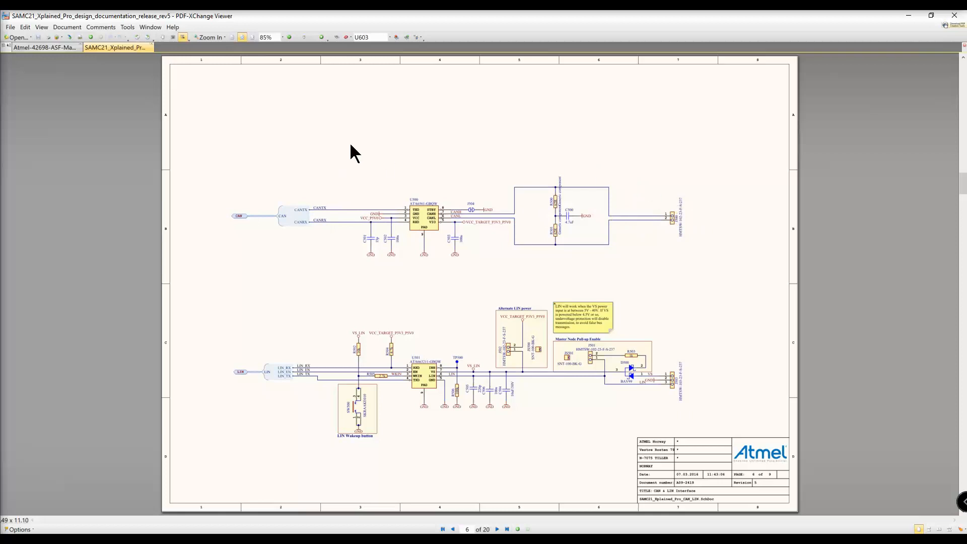
mouse_move(326, 146)
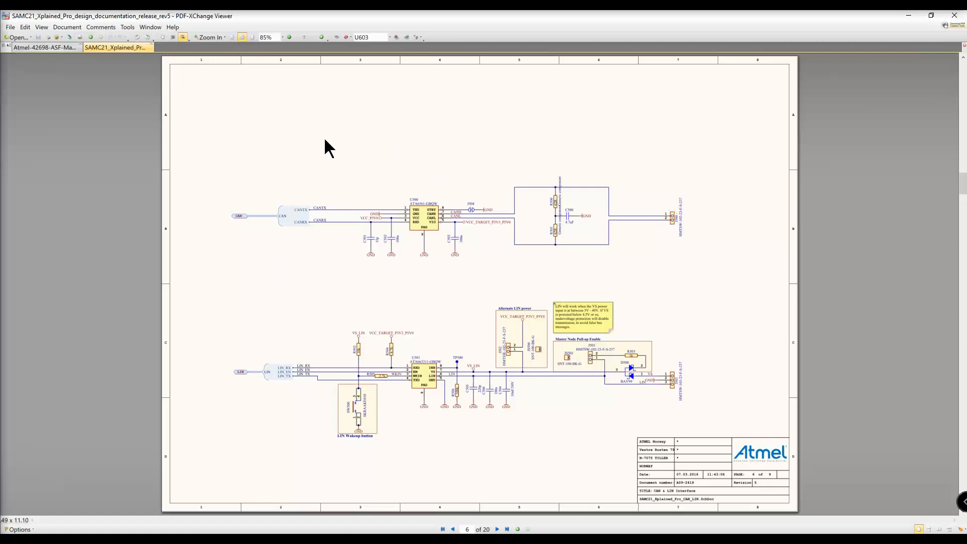
mouse_move(309, 156)
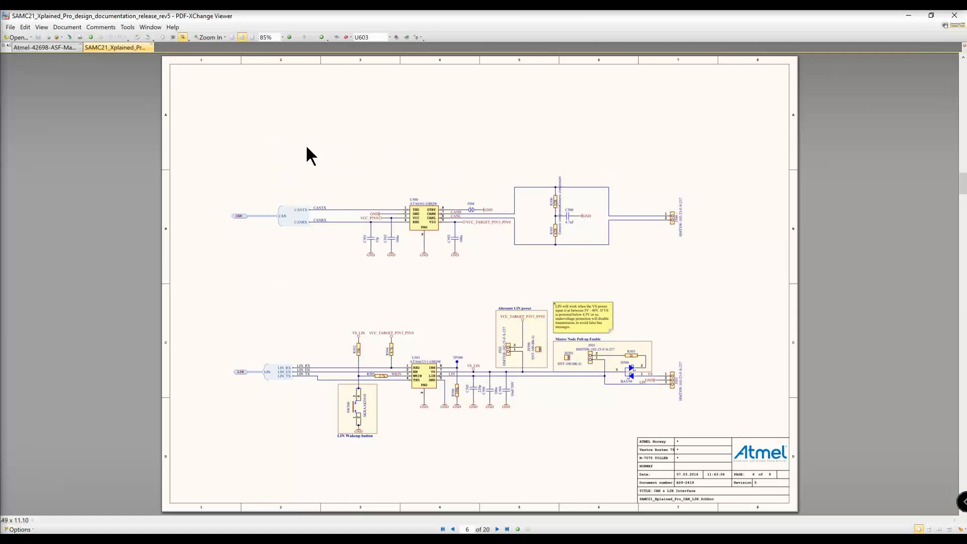
left_click(452, 529)
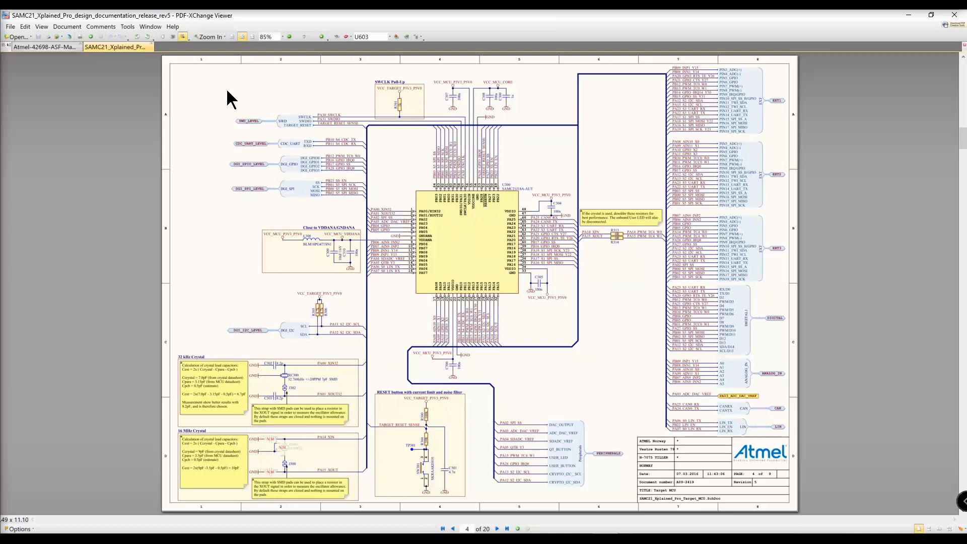
mouse_move(381, 286)
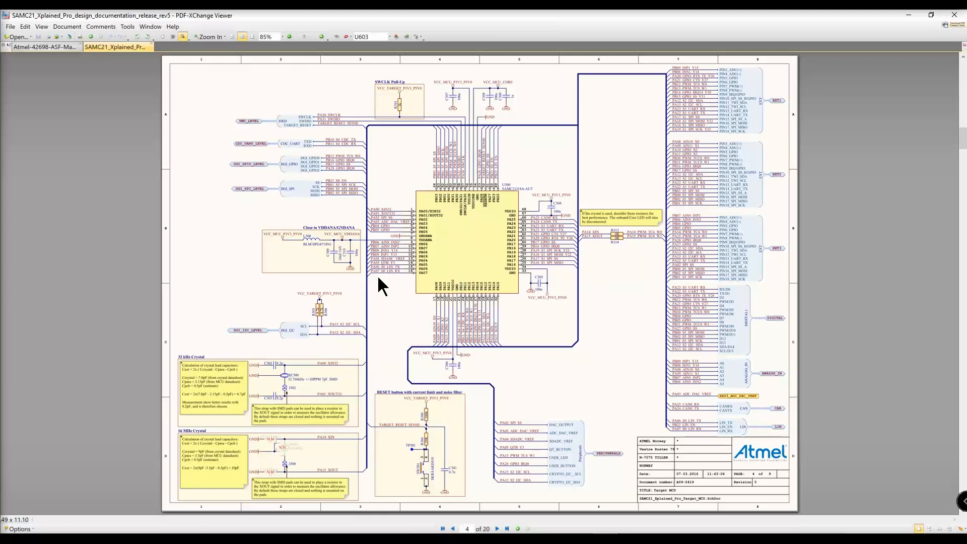
mouse_move(386, 188)
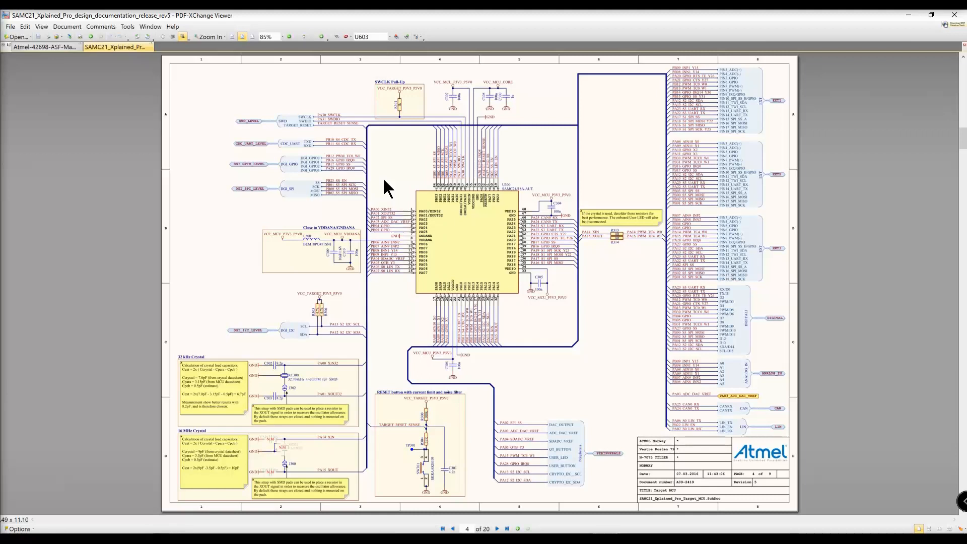
mouse_move(430, 312)
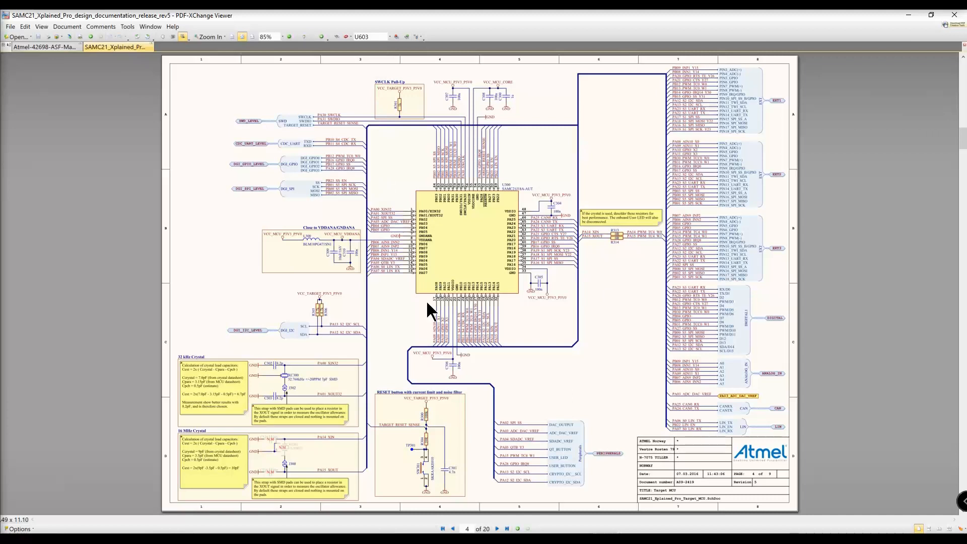
mouse_move(535, 154)
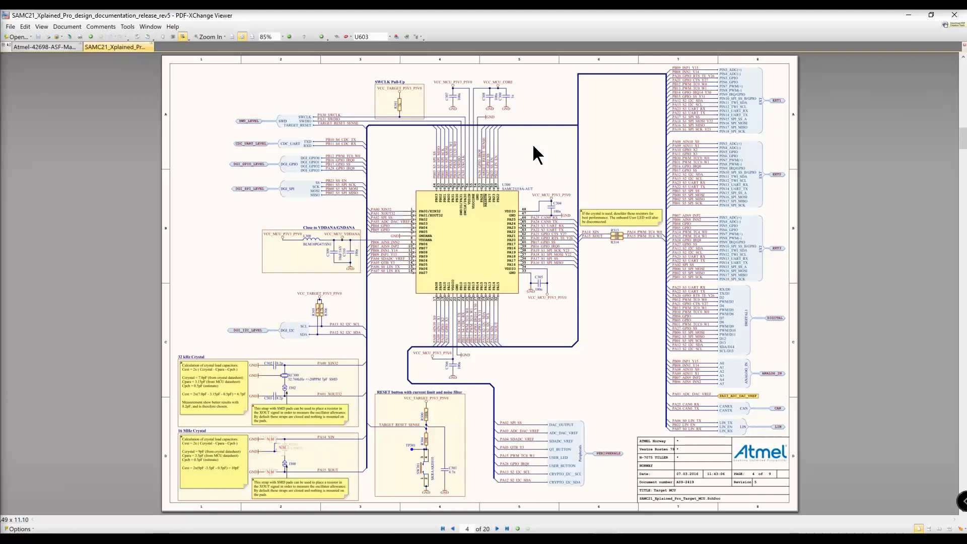
mouse_move(545, 161)
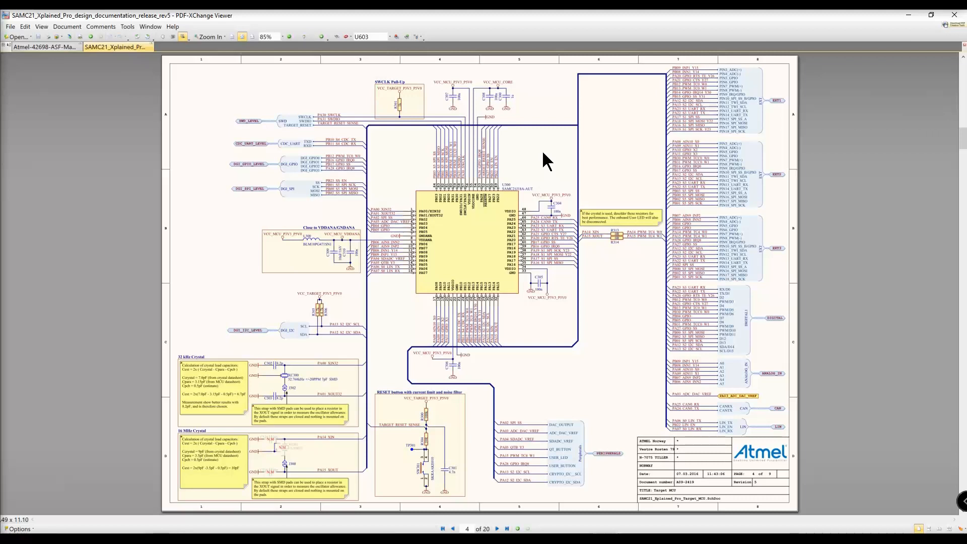
mouse_move(608, 161)
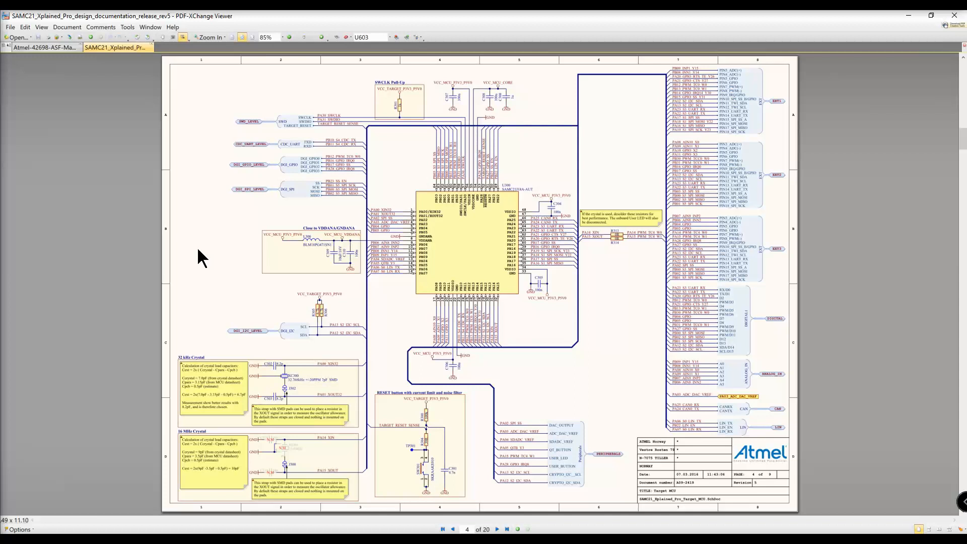
mouse_move(240, 253)
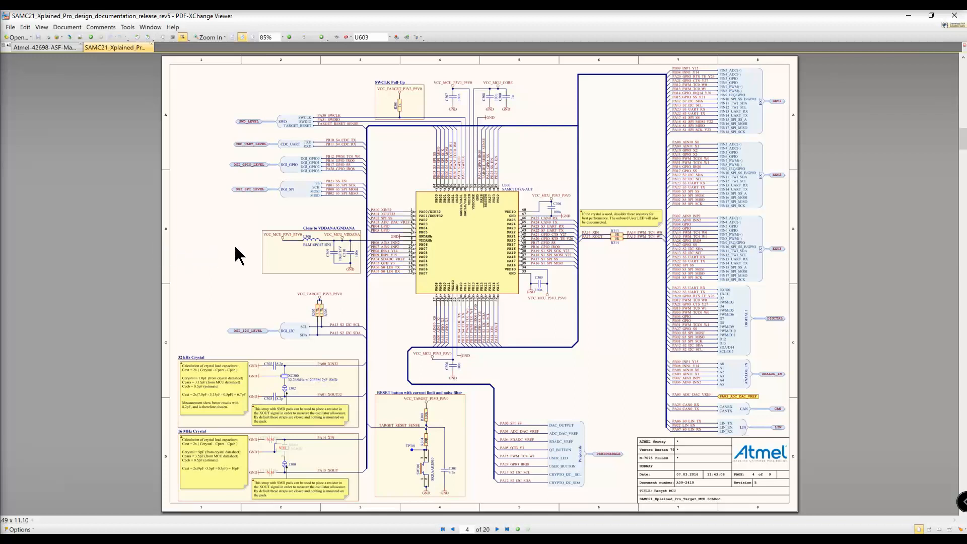